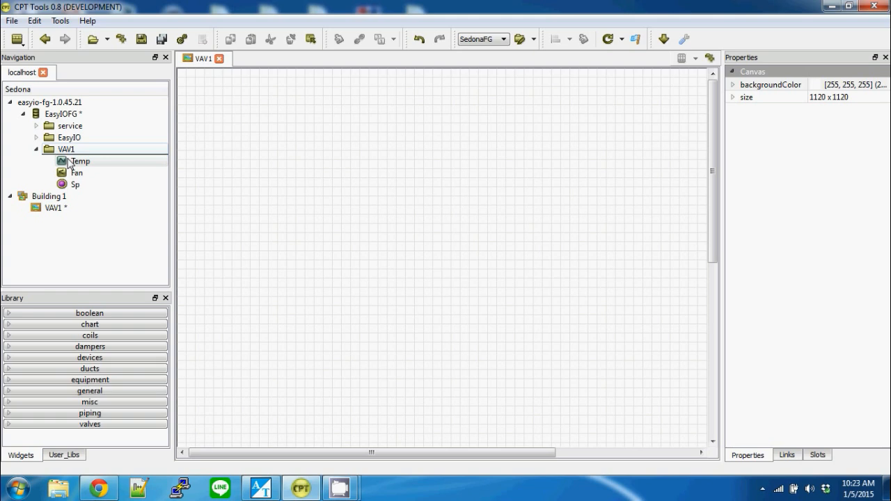
Save the pending graphic changes and set the VAV1 setpoint Sp to 50 in the wiresheet.
{"action": "left_click", "coordinate": [65, 149]}
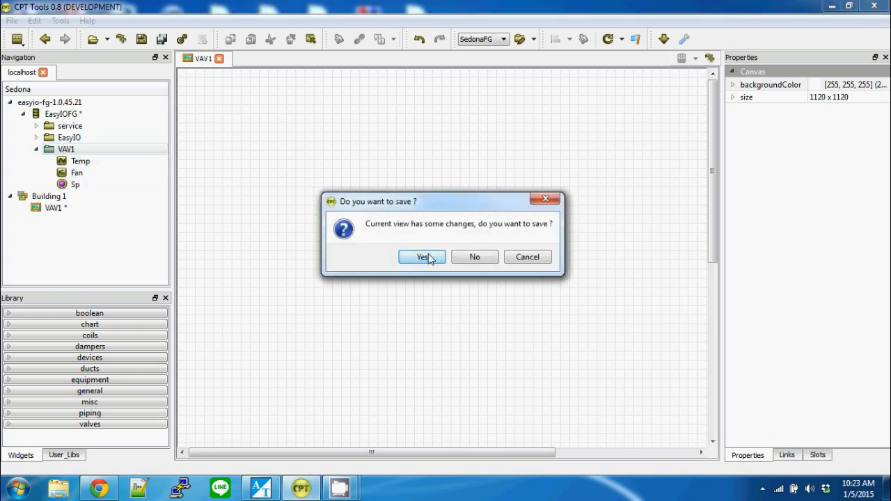
{"action": "left_click", "coordinate": [420, 256]}
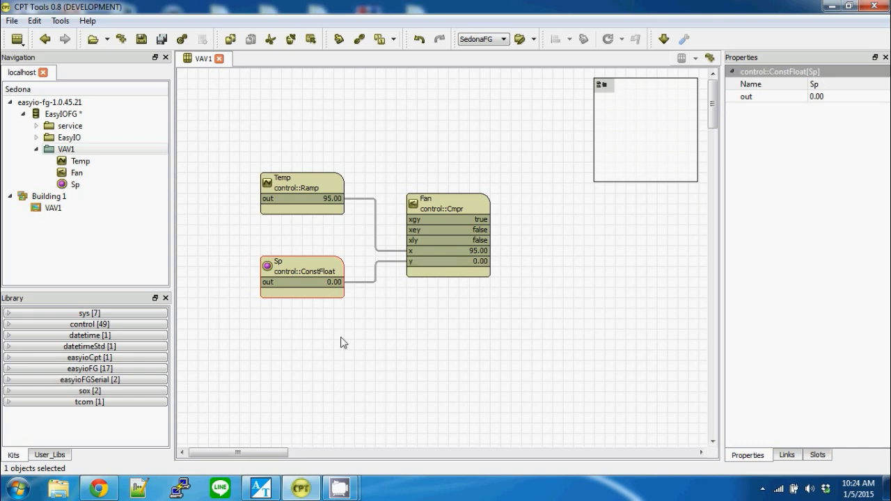
{"action": "right_click", "coordinate": [342, 342]}
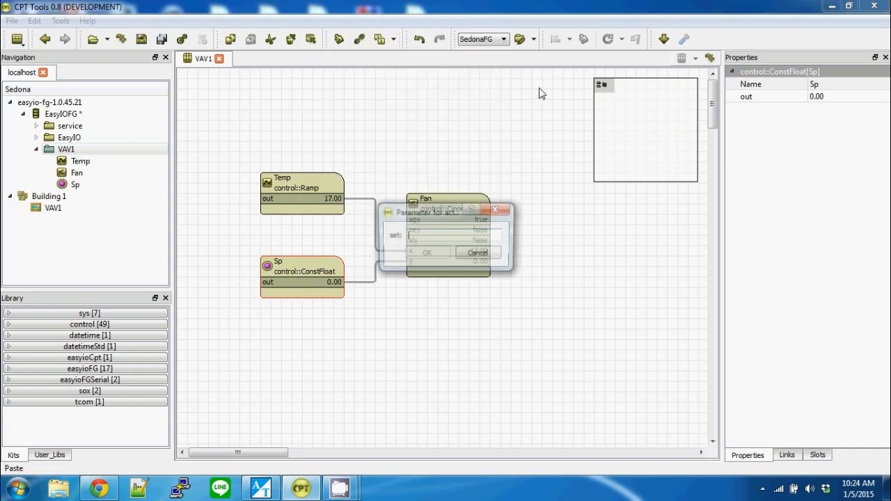
{"action": "left_click", "coordinate": [428, 252]}
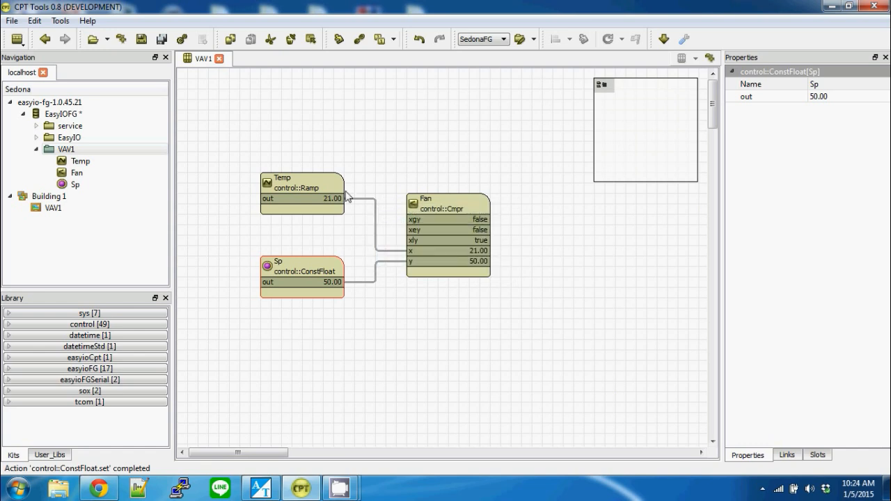
{"action": "left_click", "coordinate": [53, 209]}
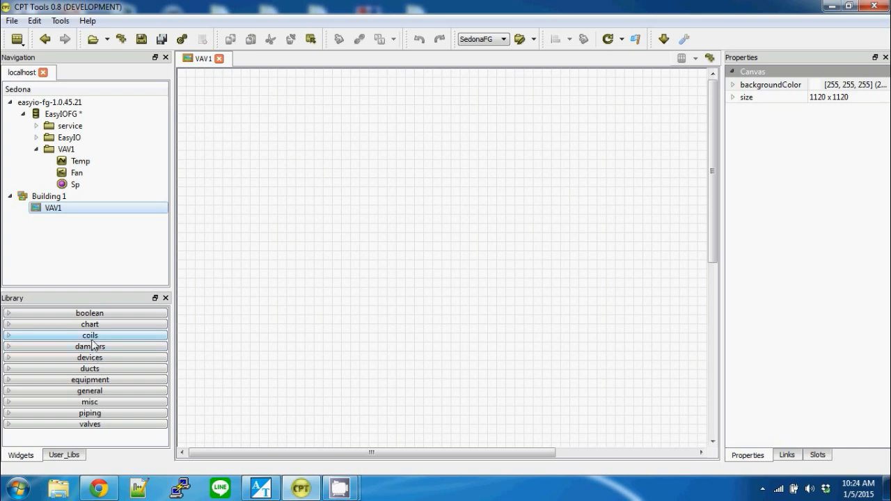
Place a duct image from the Widgets ducts library onto the VAV1 page.
{"action": "left_click", "coordinate": [89, 367]}
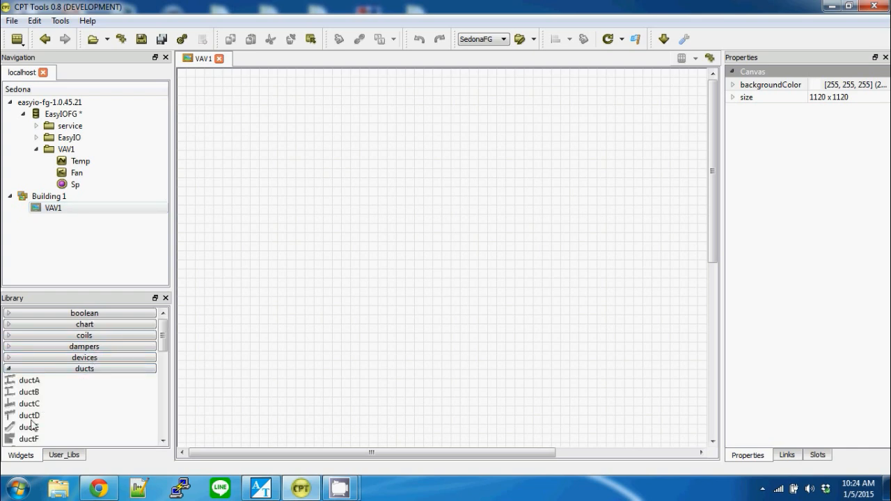
{"action": "left_click_drag", "start_coordinate": [30, 415], "coordinate": [268, 220]}
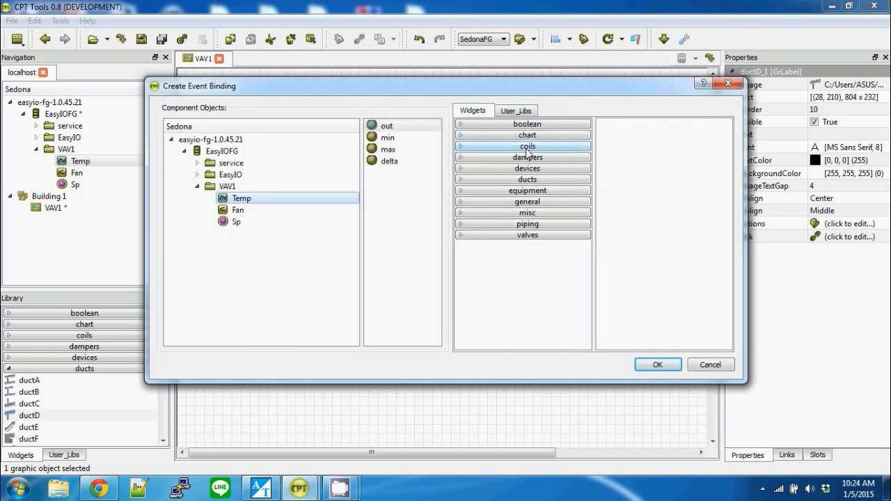
{"action": "mouse_move", "coordinate": [549, 173]}
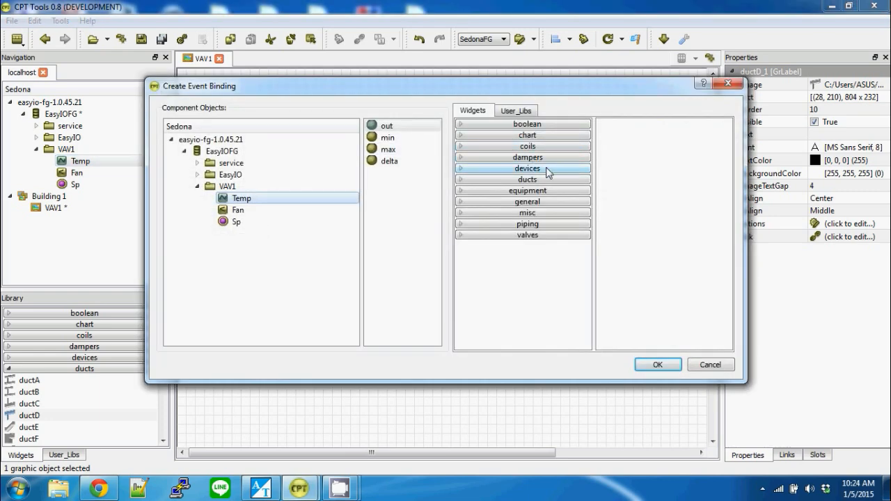
{"action": "left_click", "coordinate": [527, 156]}
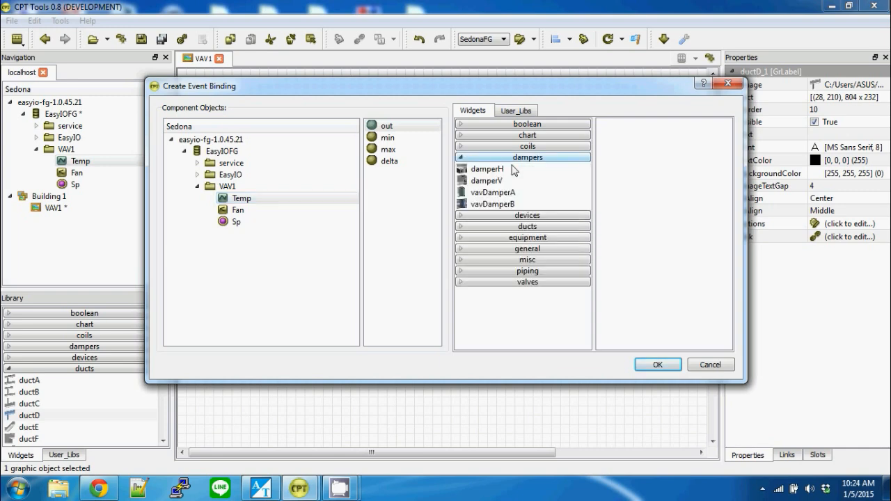
Bind a vertical damperV image to the Temp point on the duct.
{"action": "left_click", "coordinate": [488, 181]}
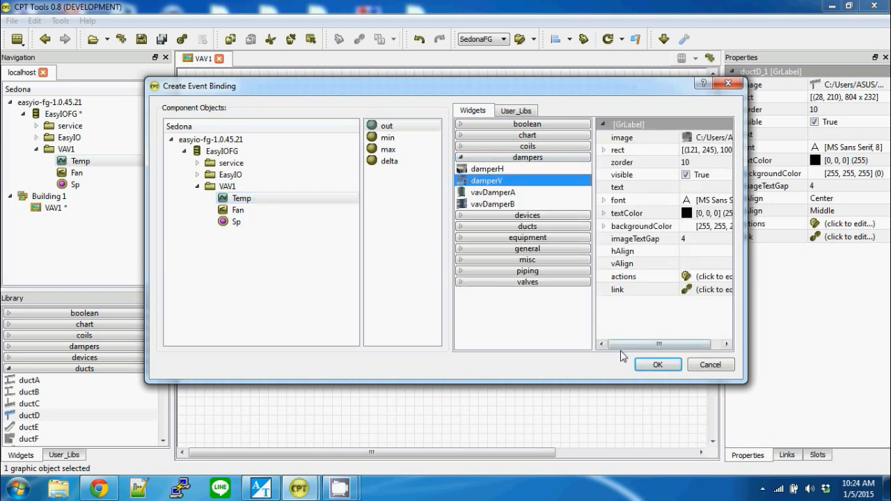
{"action": "left_click", "coordinate": [657, 365]}
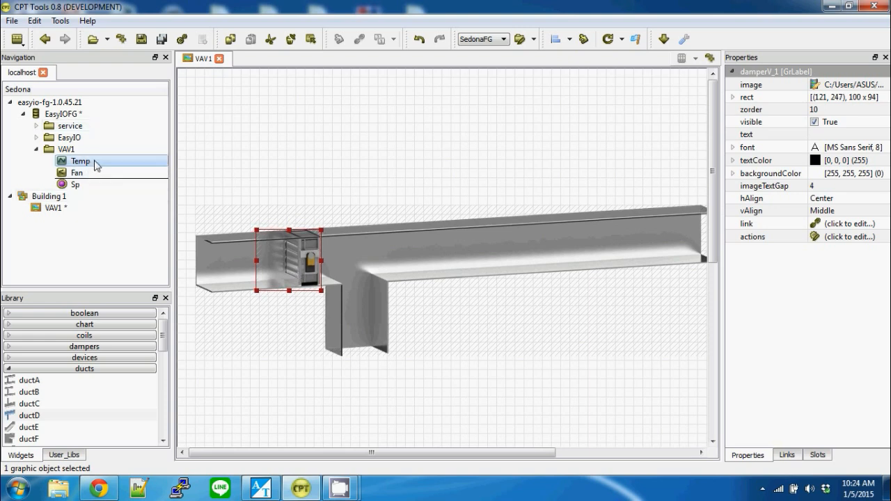
{"action": "left_click", "coordinate": [77, 172]}
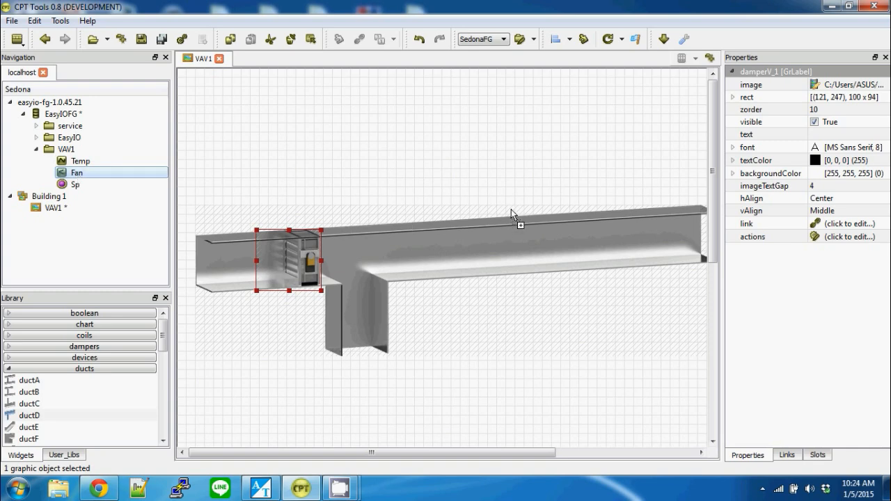
Bind a fan image from the equipment library to the Fan point on the duct.
{"action": "left_click", "coordinate": [843, 236]}
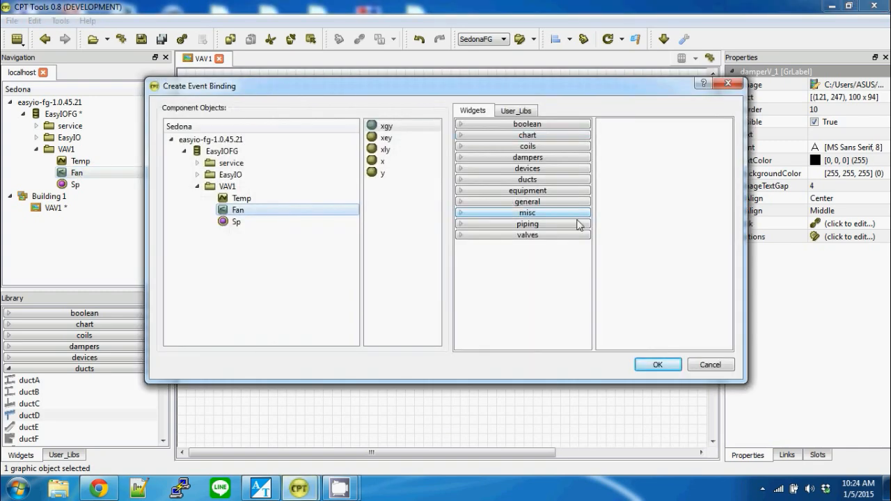
{"action": "mouse_move", "coordinate": [468, 194]}
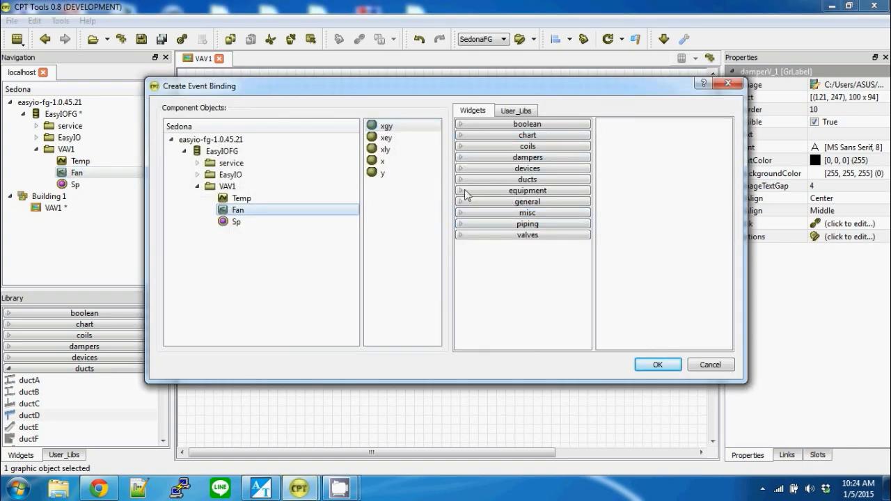
{"action": "left_click", "coordinate": [522, 189]}
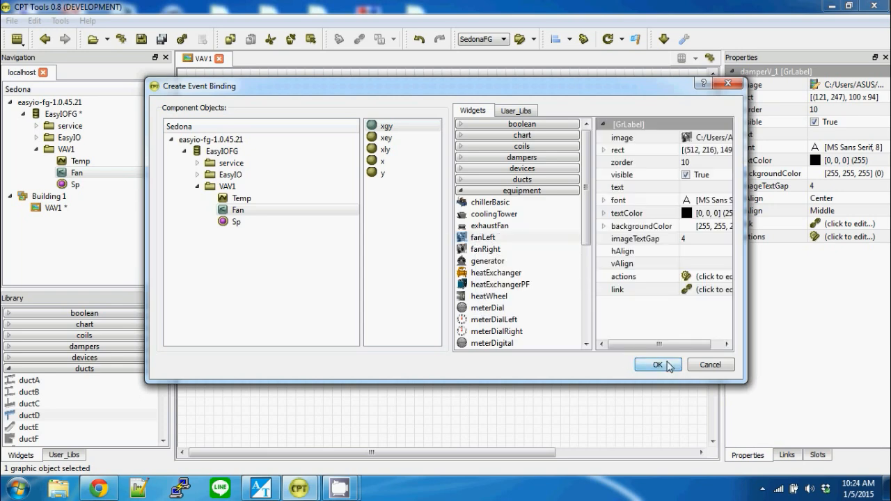
{"action": "left_click", "coordinate": [657, 365]}
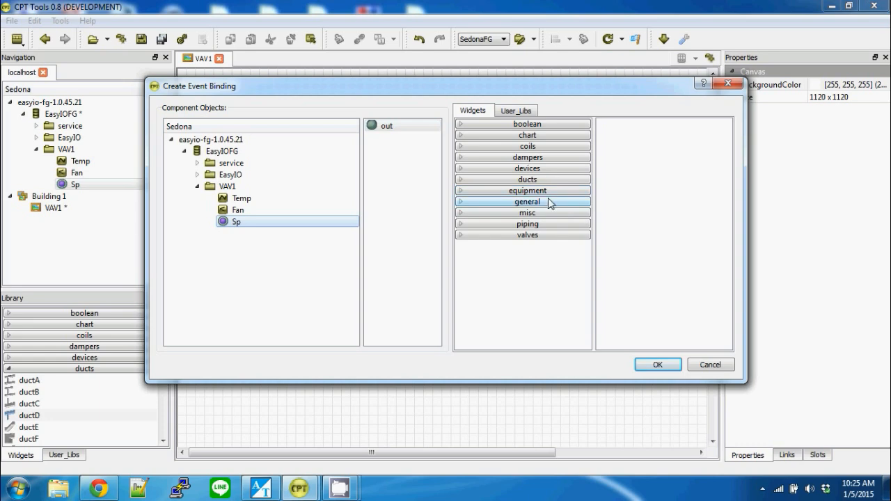
Bind Sp to a general Label showing its value as 'Setpoint %.1f'.
{"action": "left_click", "coordinate": [522, 201]}
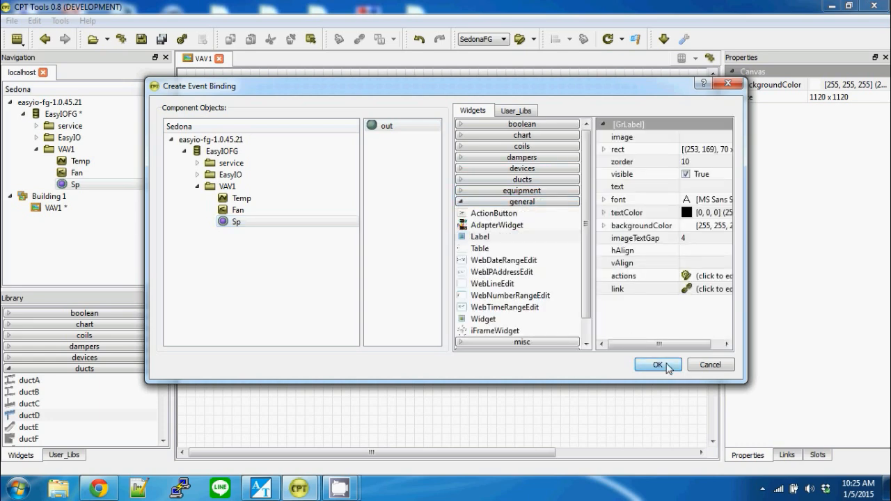
{"action": "left_click", "coordinate": [657, 365]}
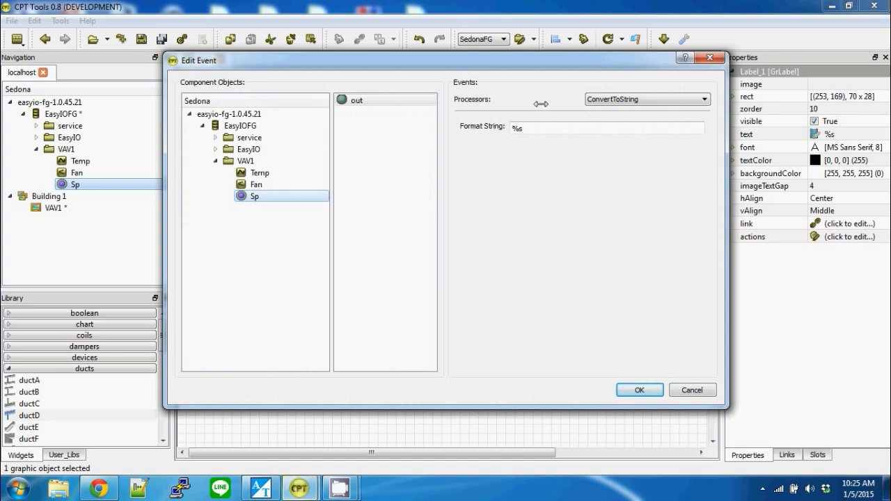
{"action": "left_click", "coordinate": [531, 128]}
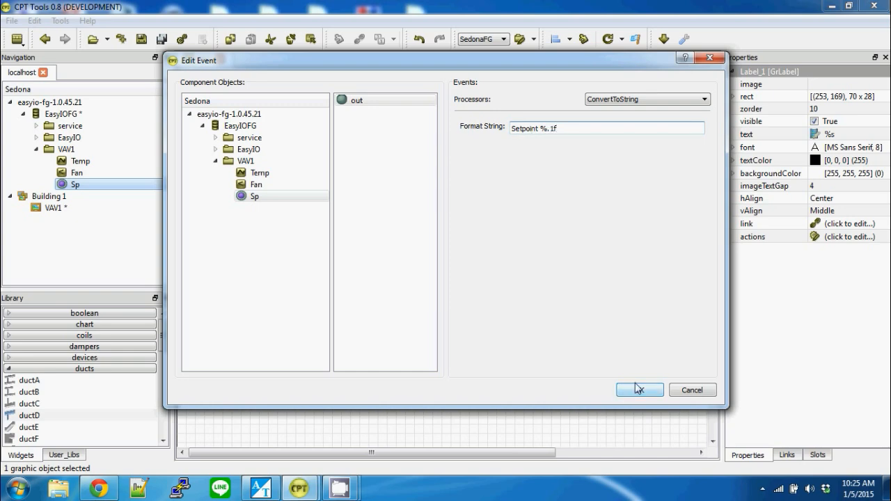
{"action": "left_click", "coordinate": [640, 390]}
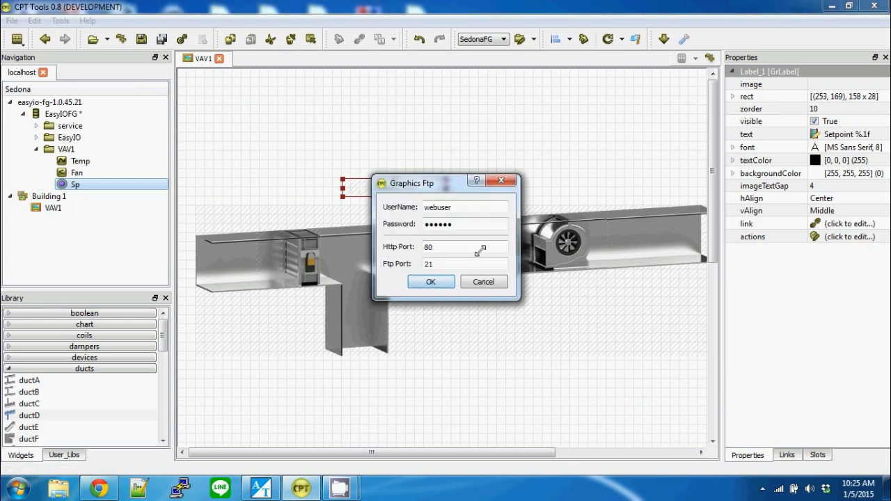
Upload the VAV1 graphic to the controller and return from the browser showing Setpoint 50.0.
{"action": "left_click", "coordinate": [430, 281]}
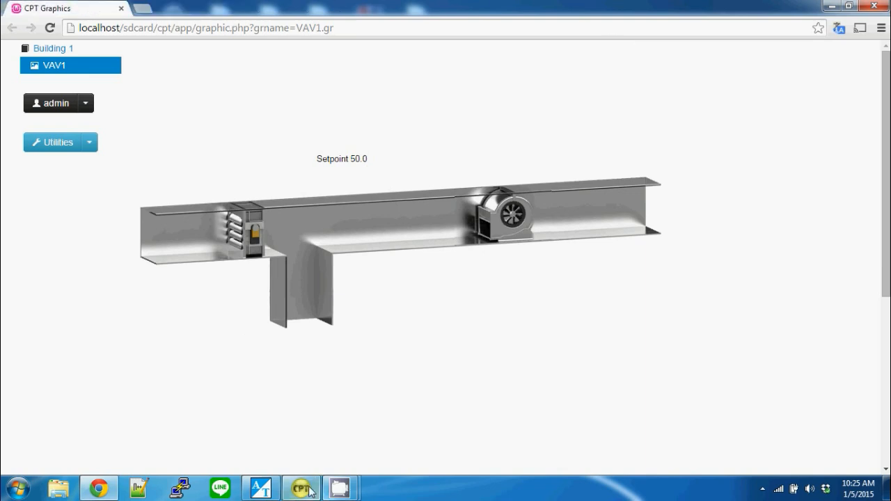
{"action": "left_click", "coordinate": [303, 487]}
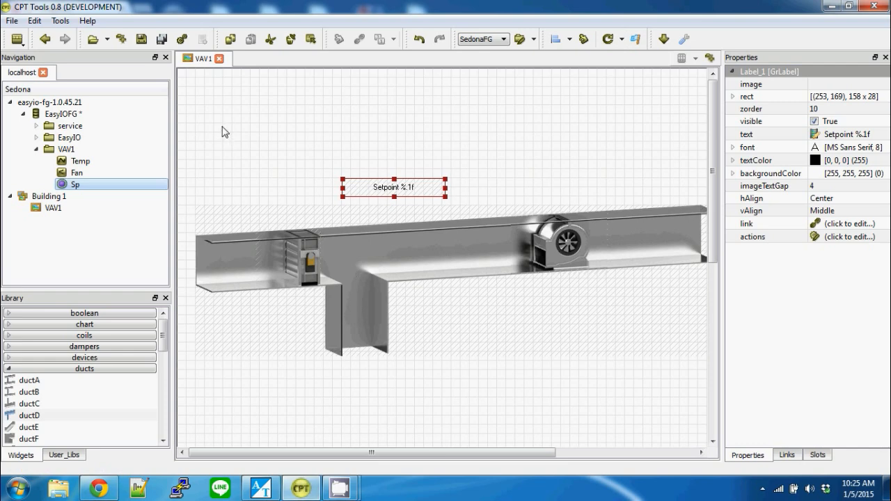
{"action": "mouse_move", "coordinate": [192, 123]}
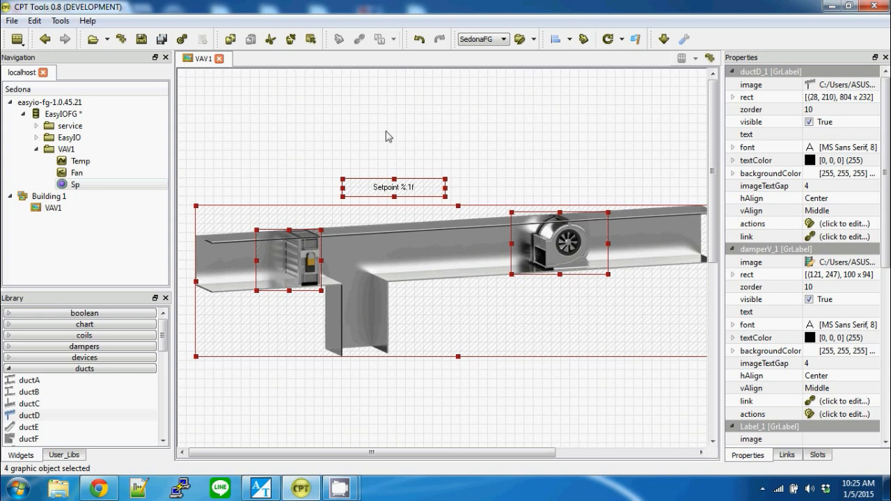
{"action": "mouse_move", "coordinate": [327, 251]}
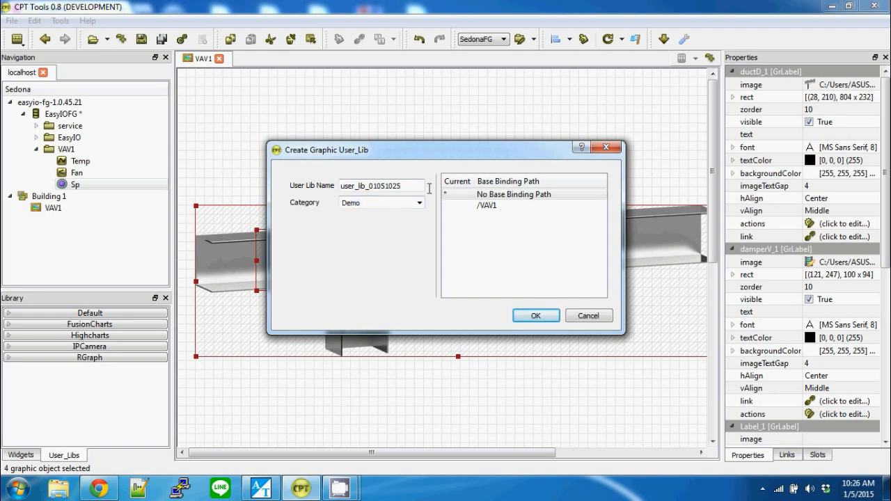
Create user library VAV in the Demo category with /VAV1 as base binding path.
{"action": "type", "text": "VAV"}
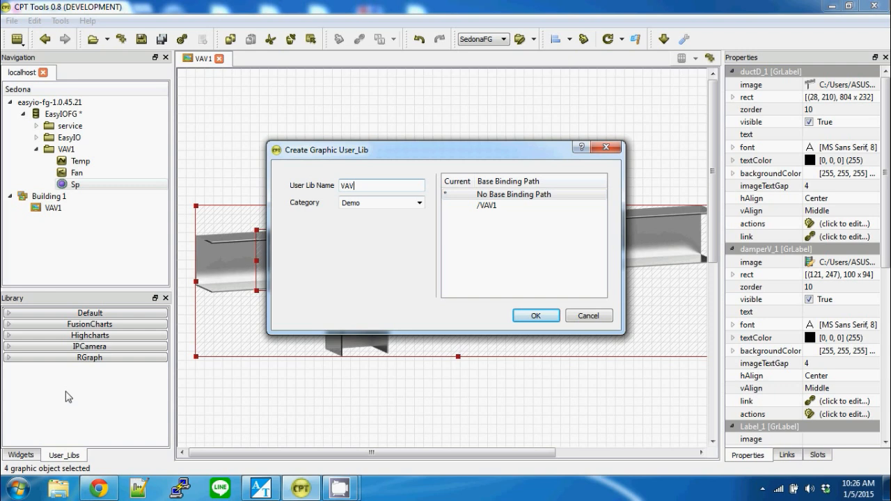
{"action": "mouse_move", "coordinate": [506, 270]}
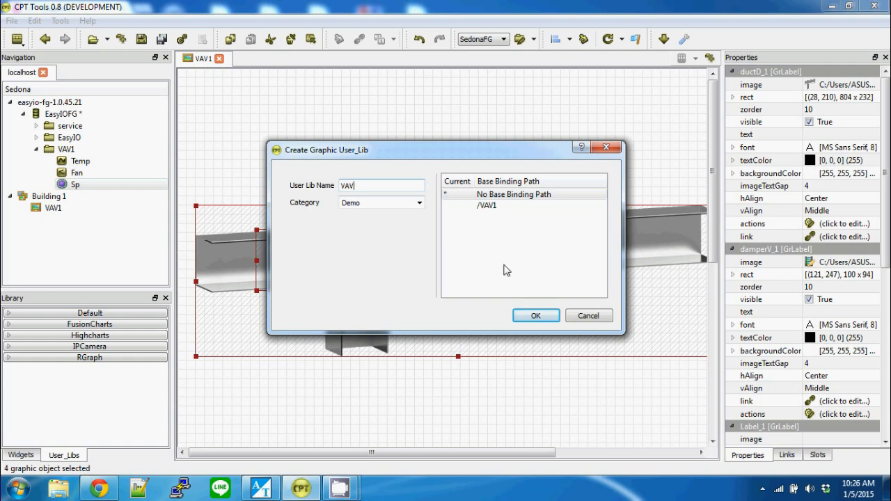
{"action": "mouse_move", "coordinate": [509, 267]}
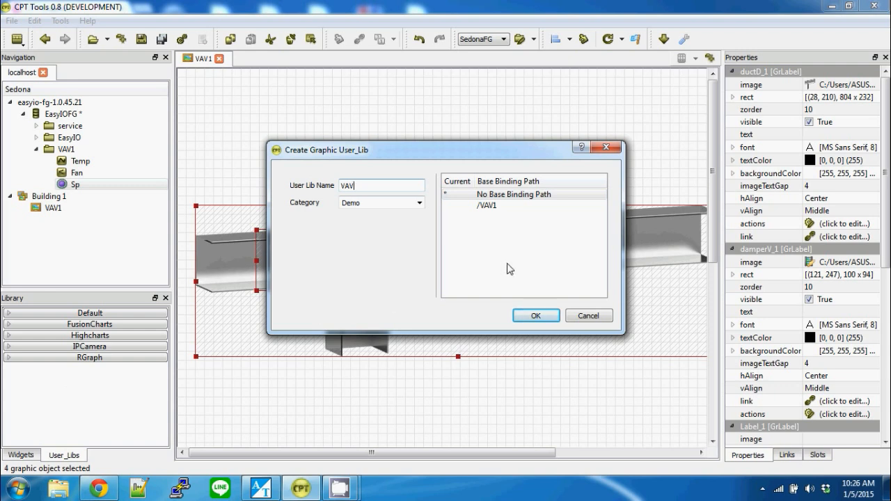
{"action": "left_click", "coordinate": [485, 206]}
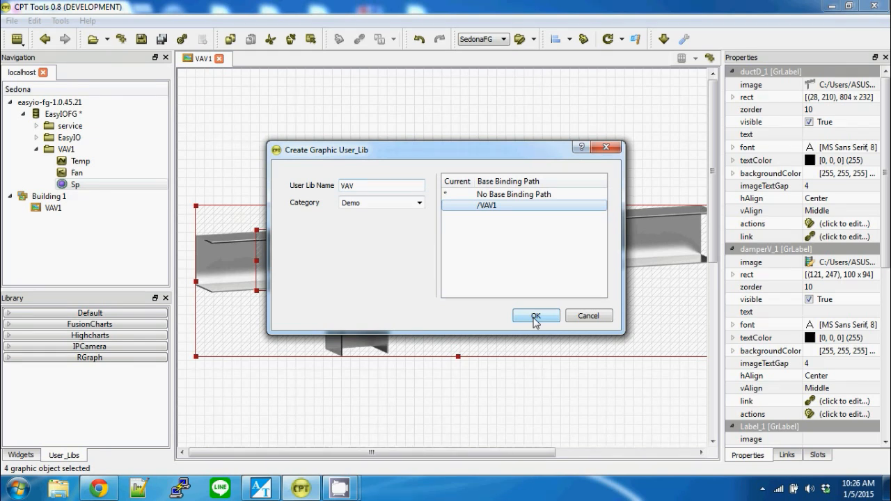
{"action": "left_click", "coordinate": [534, 315]}
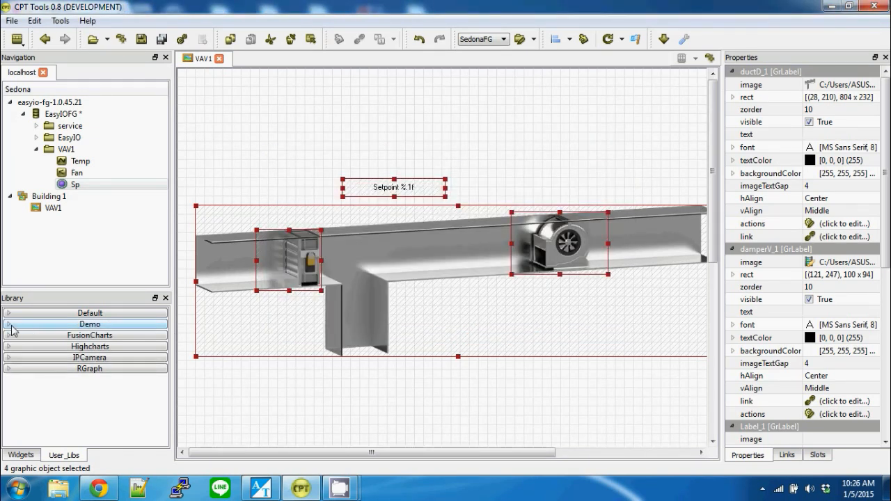
Show the EasyIOFG wiresheet with VAV2–VAV4 folders and start a new Building 1 graphic file.
{"action": "left_click", "coordinate": [9, 324]}
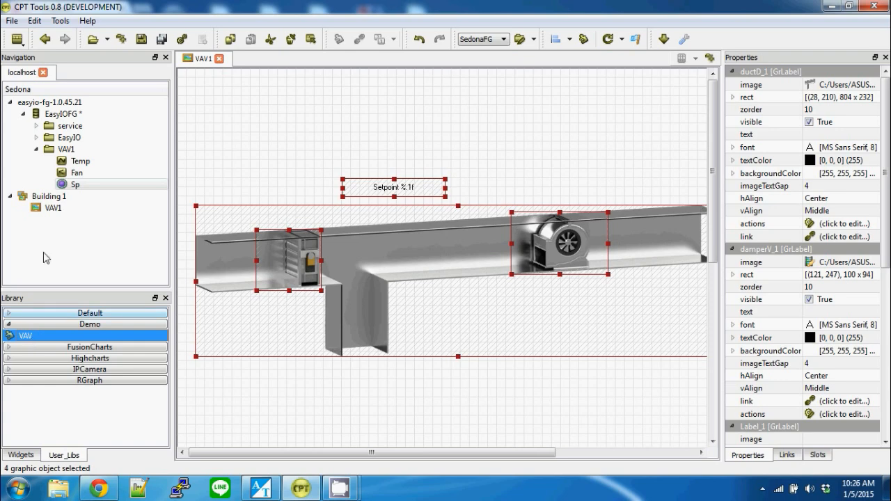
{"action": "left_click", "coordinate": [62, 114]}
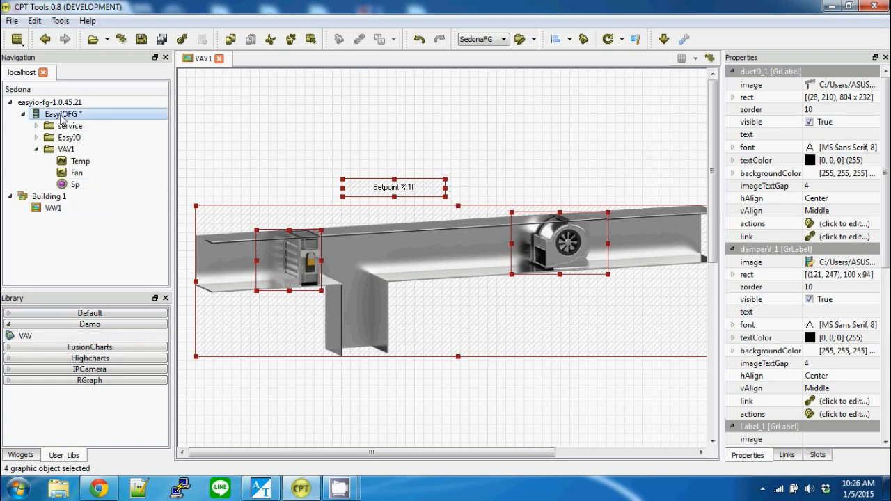
{"action": "double_click", "coordinate": [62, 114]}
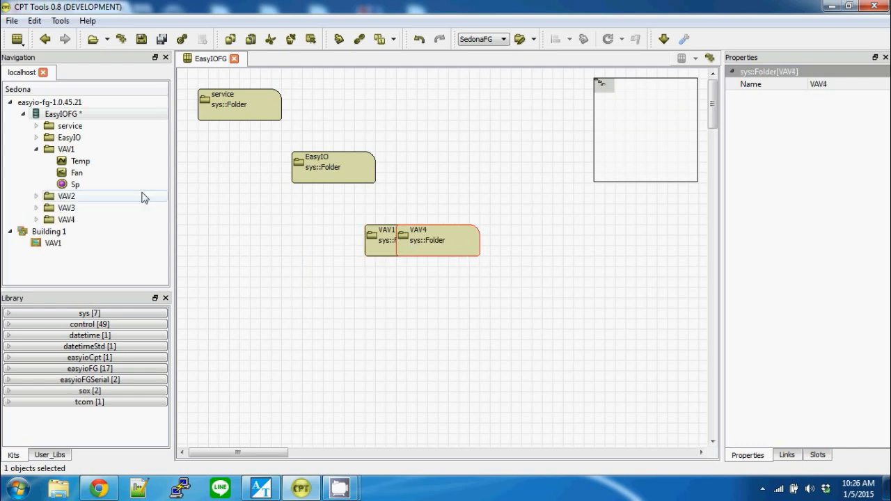
{"action": "left_click", "coordinate": [49, 231]}
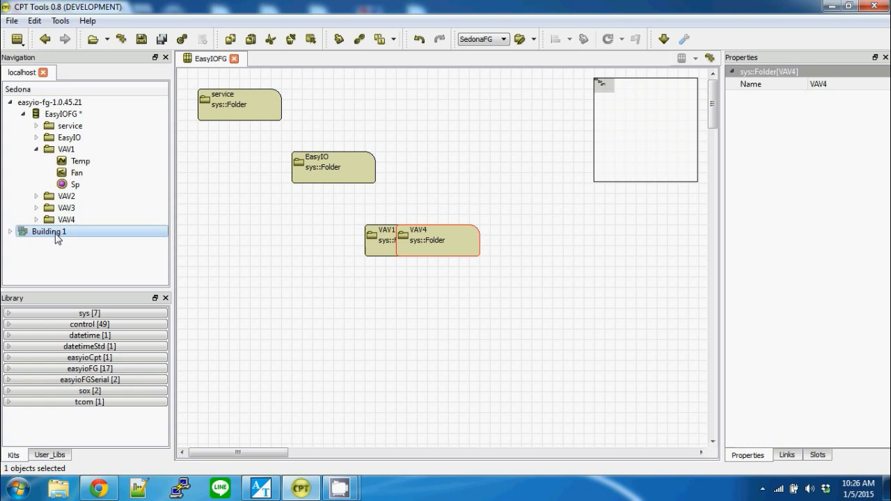
{"action": "left_click", "coordinate": [11, 231]}
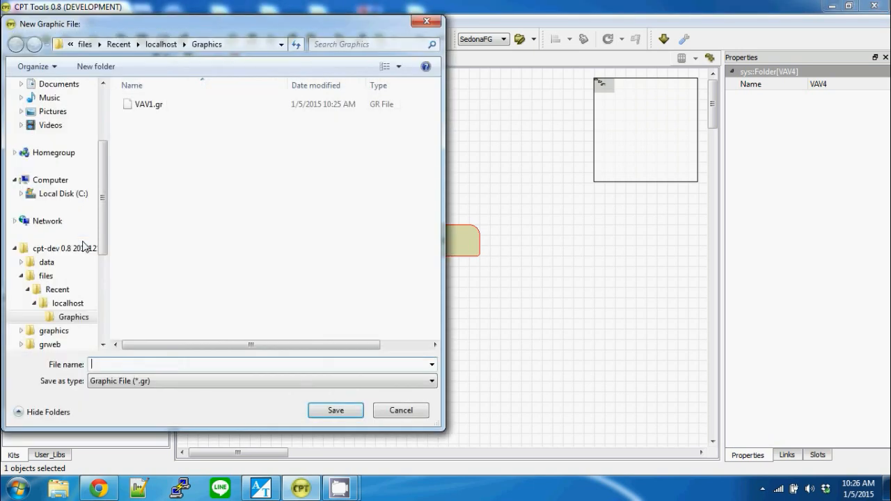
Save the new graphic as VAV2, open it and expand the VAV2 folder's points.
{"action": "type", "text": "VAV"}
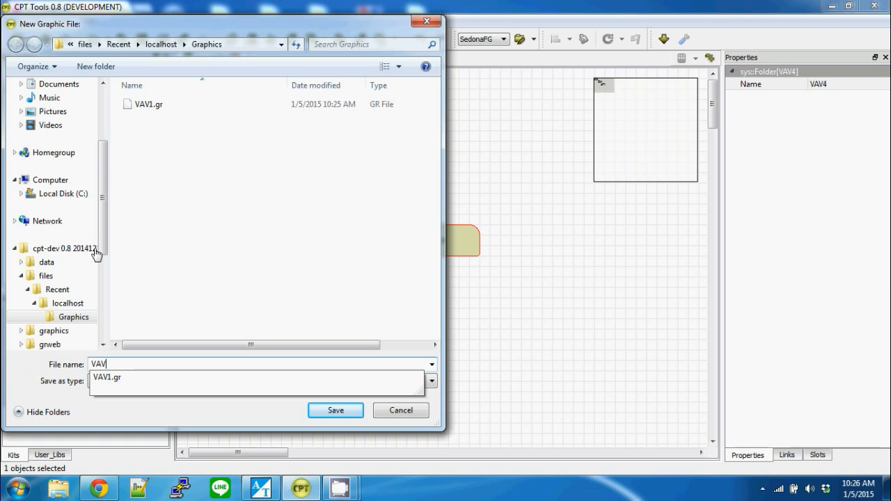
{"action": "left_click", "coordinate": [334, 409]}
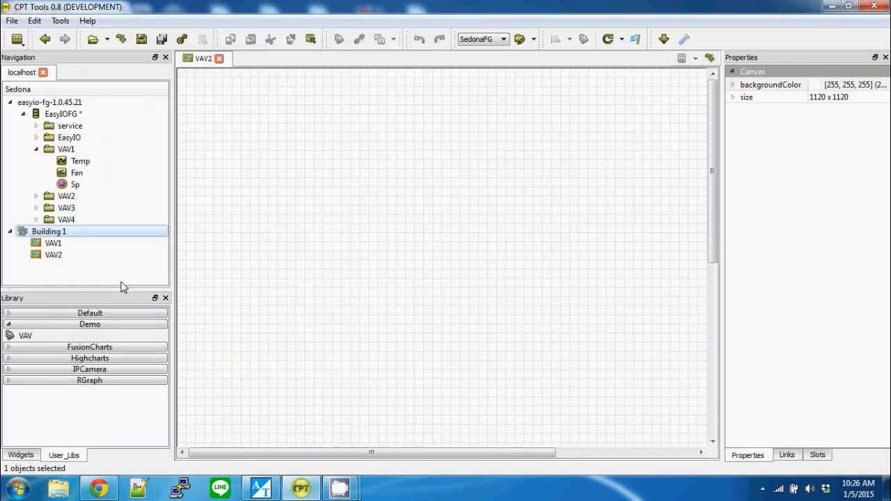
{"action": "left_click", "coordinate": [53, 255]}
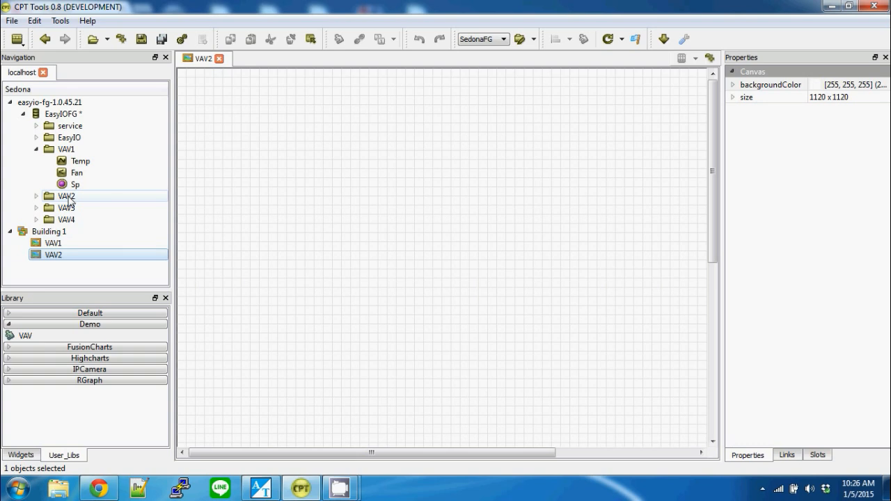
{"action": "left_click", "coordinate": [36, 196]}
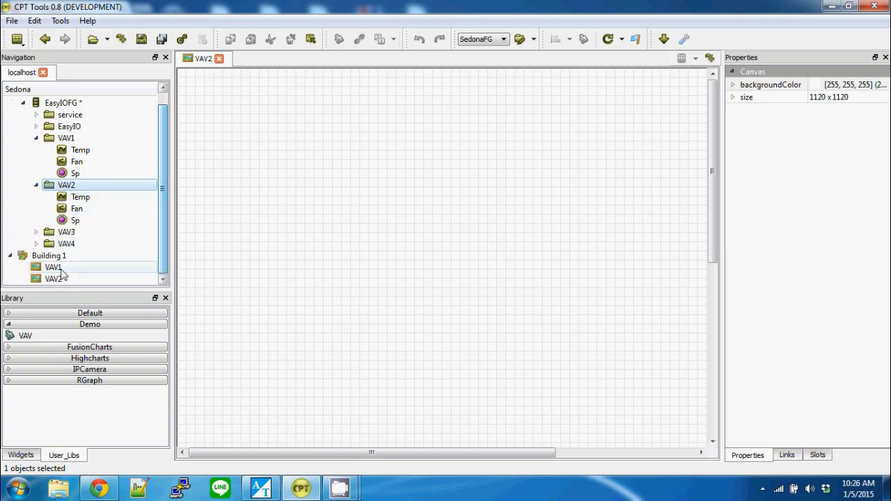
{"action": "left_click", "coordinate": [25, 334]}
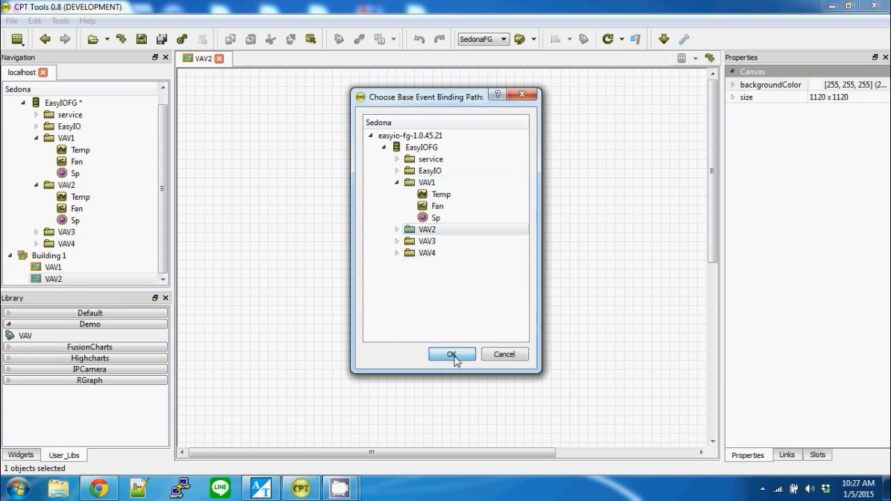
Bind the dropped VAV library to the VAV2 base binding path.
{"action": "left_click", "coordinate": [451, 355]}
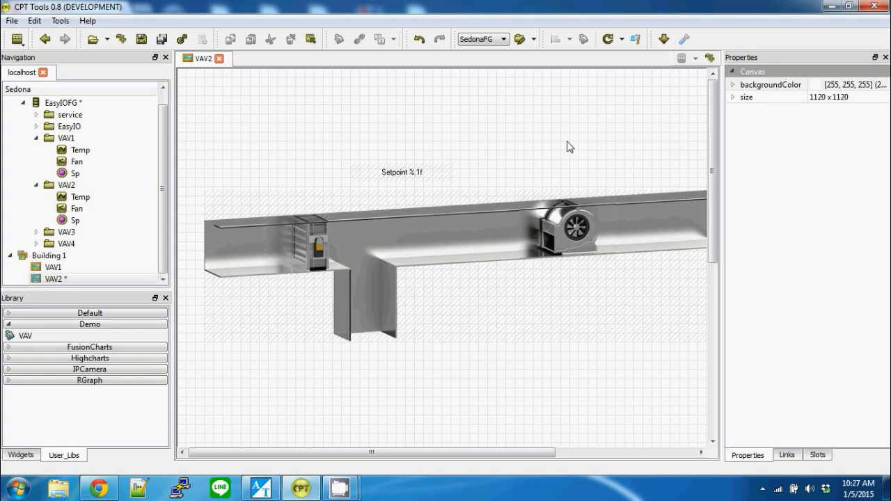
{"action": "mouse_move", "coordinate": [401, 179]}
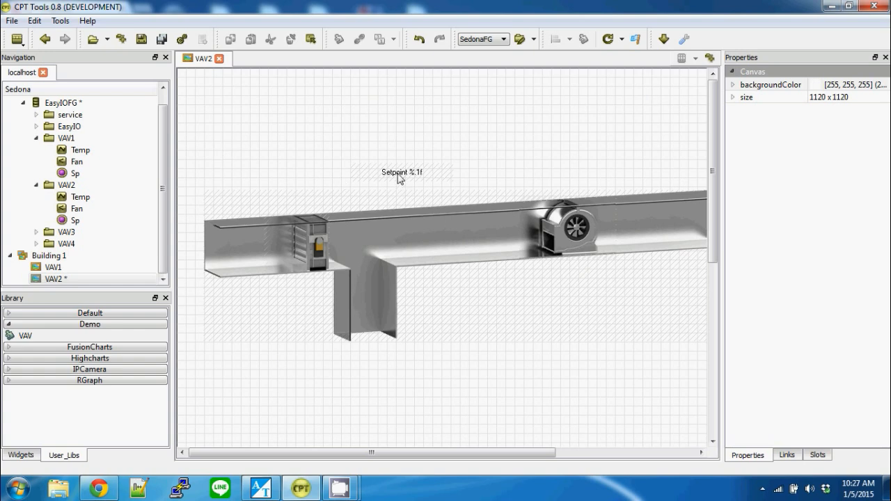
{"action": "mouse_move", "coordinate": [403, 179]}
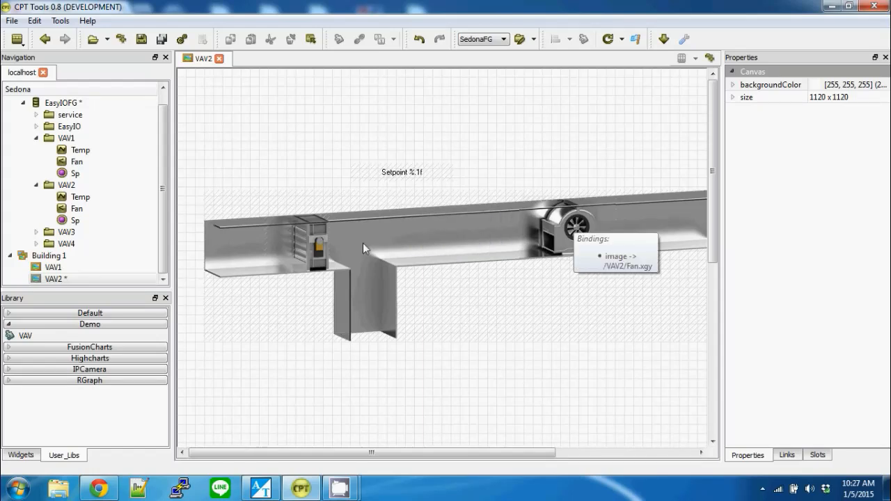
{"action": "mouse_move", "coordinate": [320, 249]}
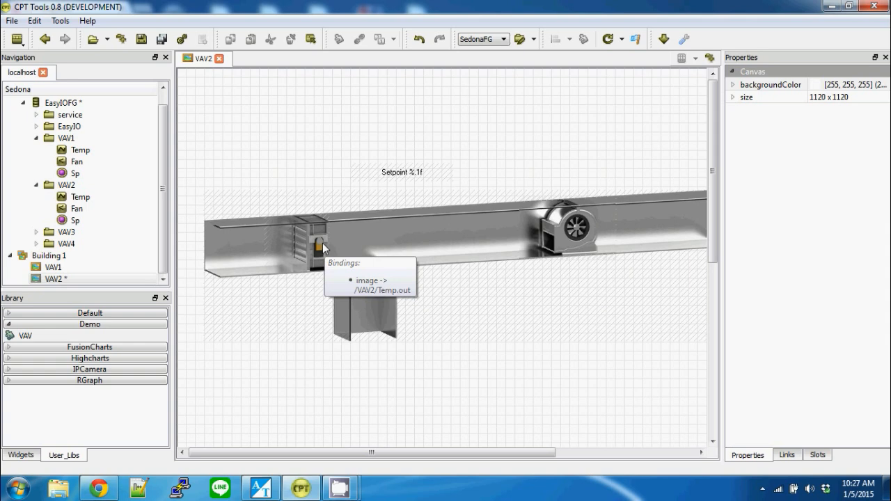
{"action": "left_click", "coordinate": [165, 39]}
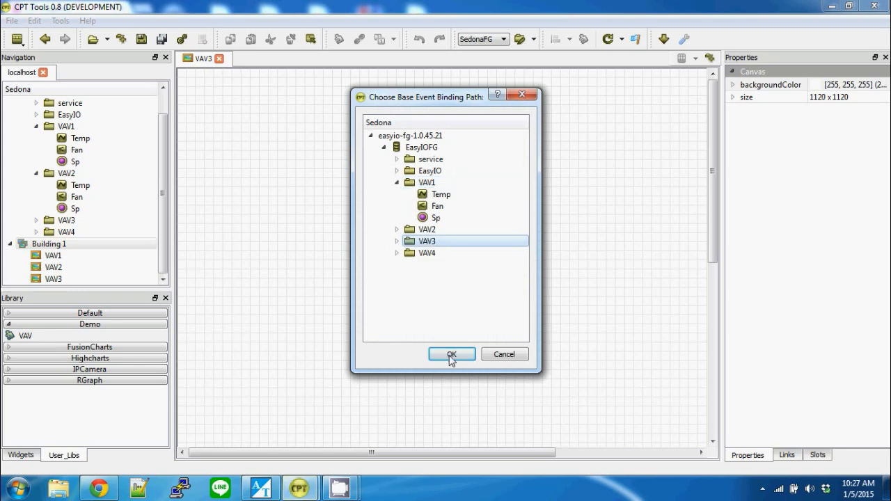
Bind the VAV library on the VAV3 graphic to the VAV3 base binding path.
{"action": "left_click", "coordinate": [451, 354]}
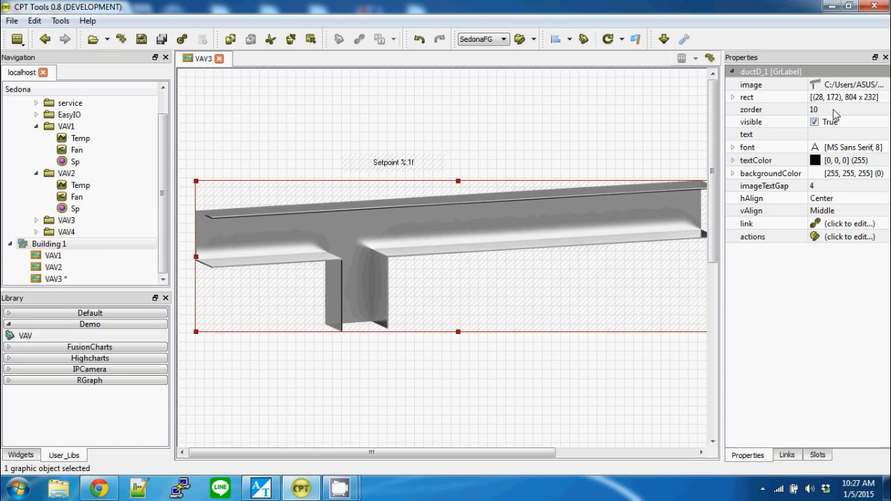
{"action": "left_click", "coordinate": [835, 108]}
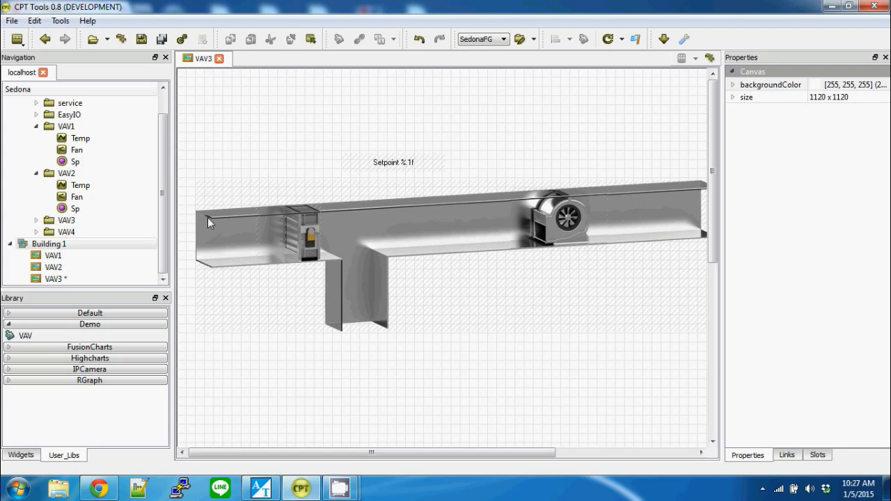
{"action": "mouse_move", "coordinate": [234, 167]}
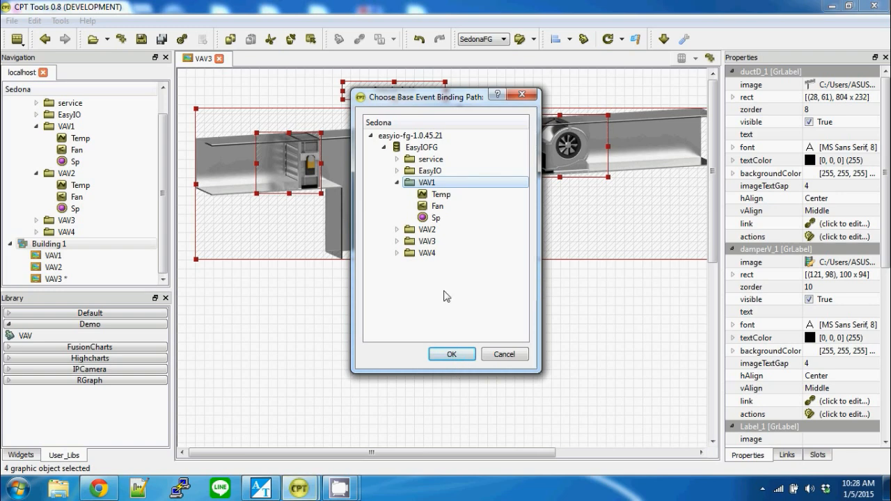
Bind the dropped second VAV library instance on the VAV1 graphic to the VAV4 folder.
{"action": "left_click", "coordinate": [451, 353]}
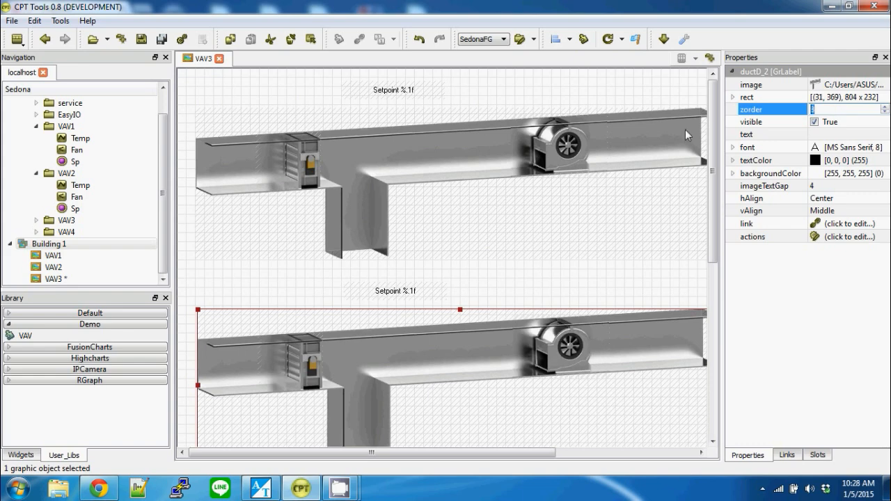
{"action": "mouse_move", "coordinate": [401, 100]}
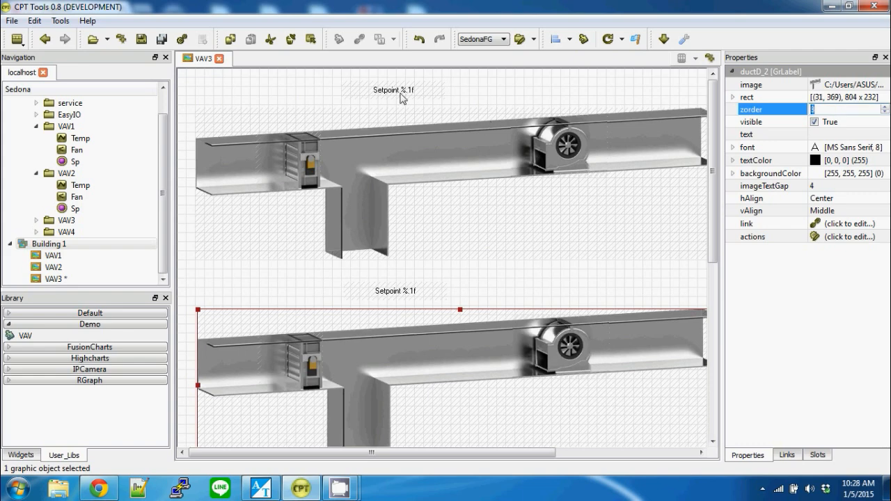
{"action": "mouse_move", "coordinate": [403, 300]}
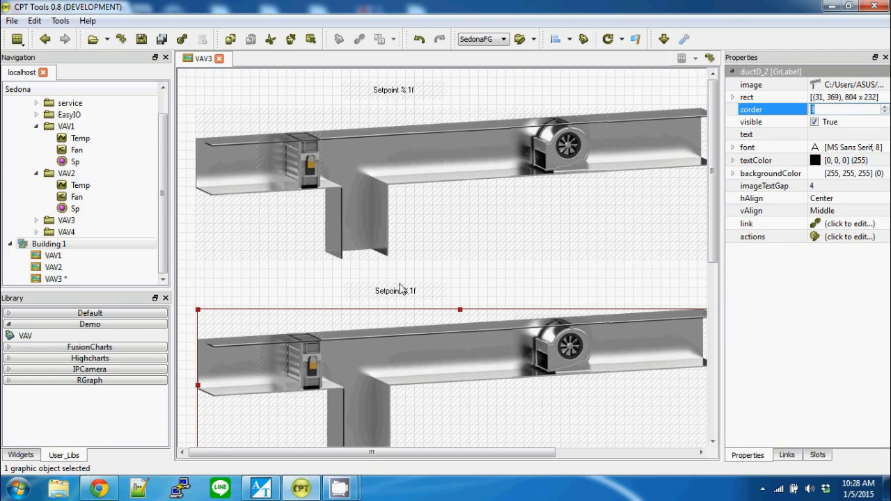
{"action": "mouse_move", "coordinate": [406, 295]}
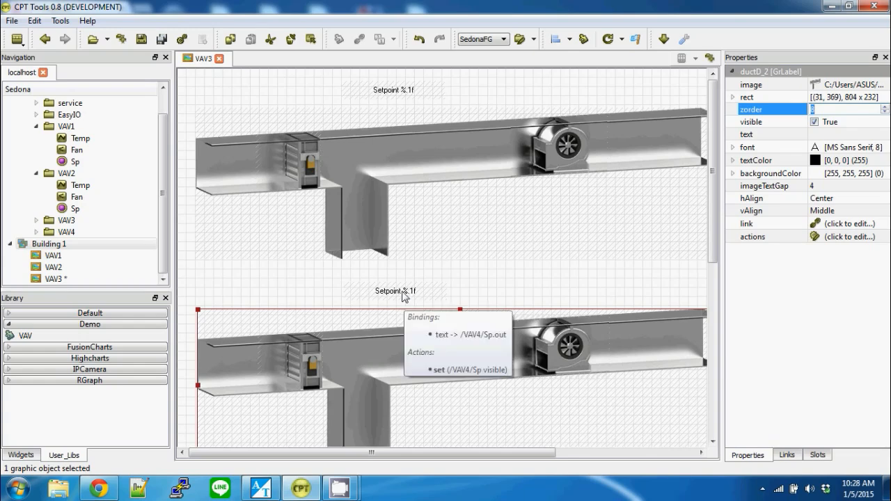